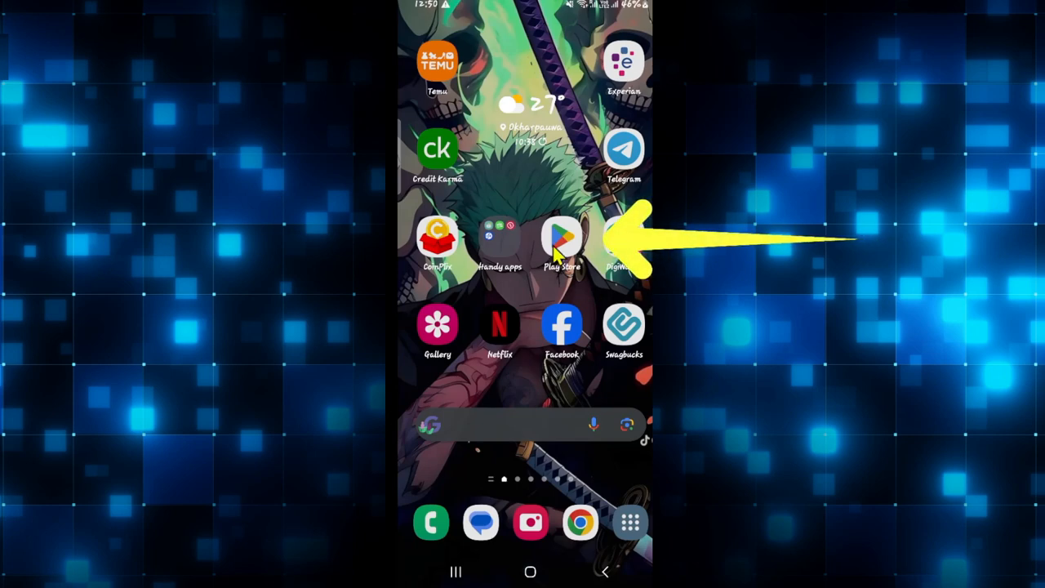
Step: Search the Play Store for 'spacewar' via the 'spa' suggestion
left_click(562, 239)
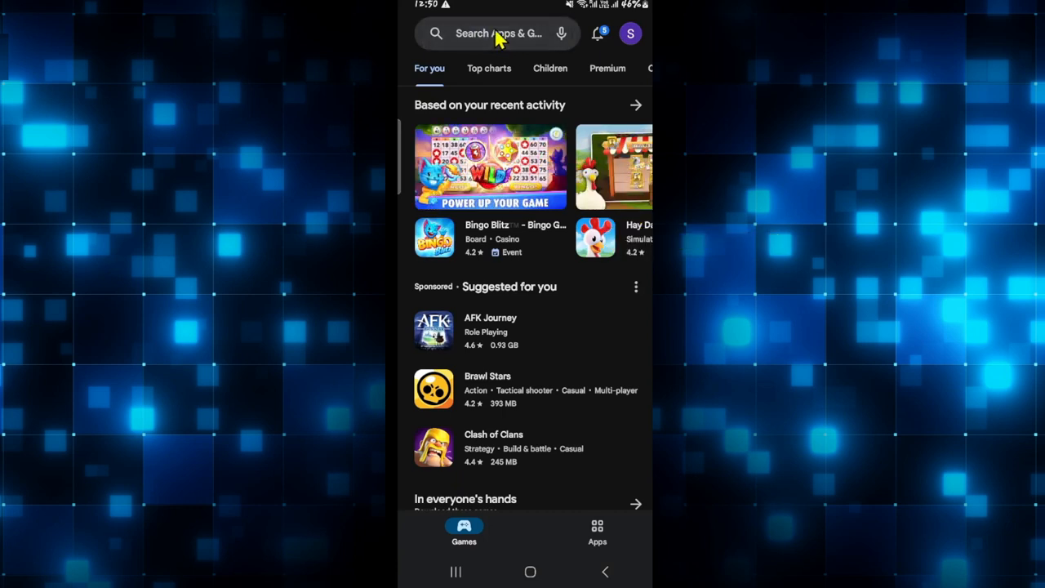
left_click(498, 33)
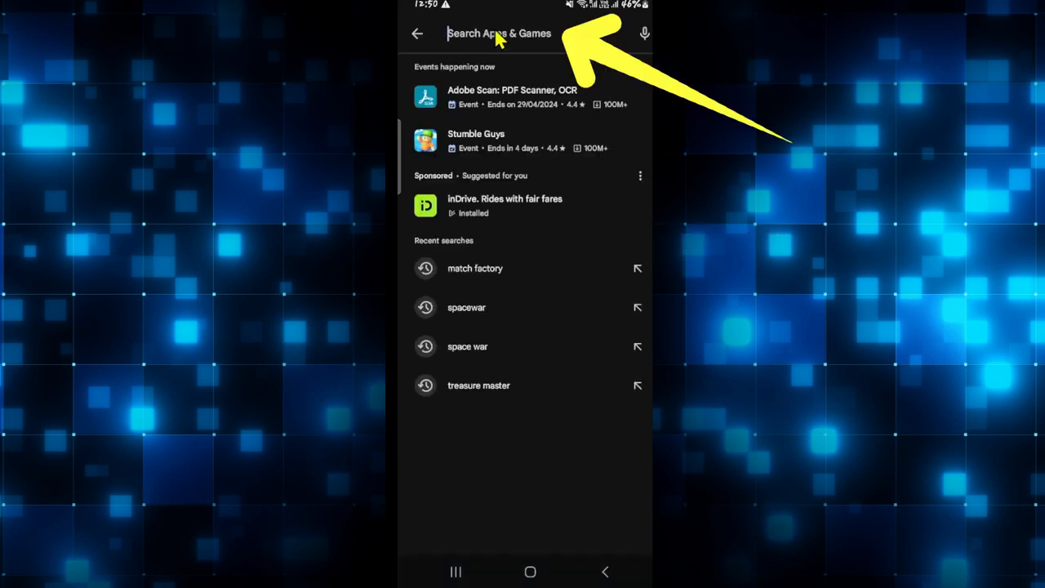
type("spa")
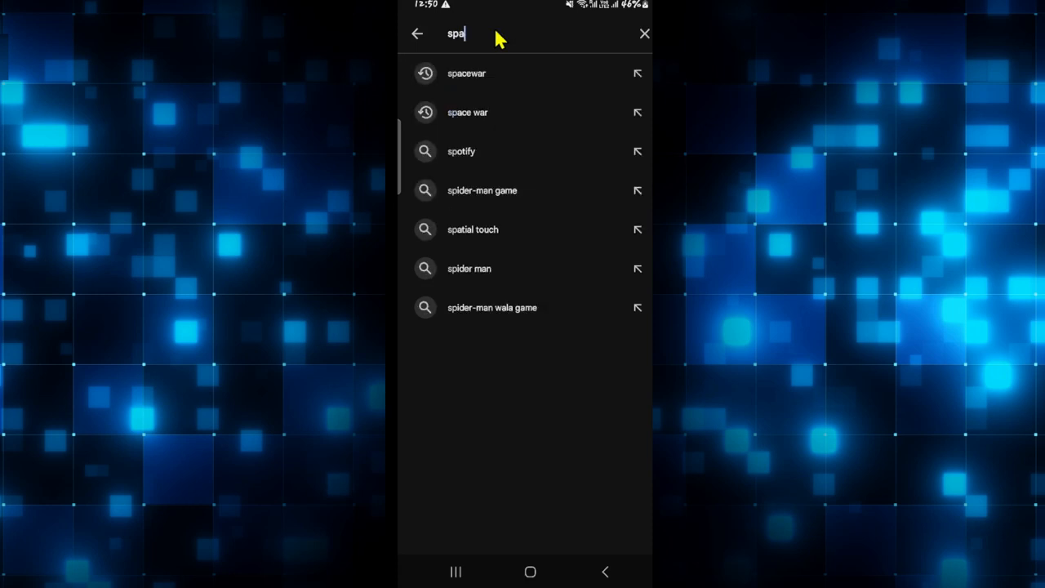
left_click(467, 72)
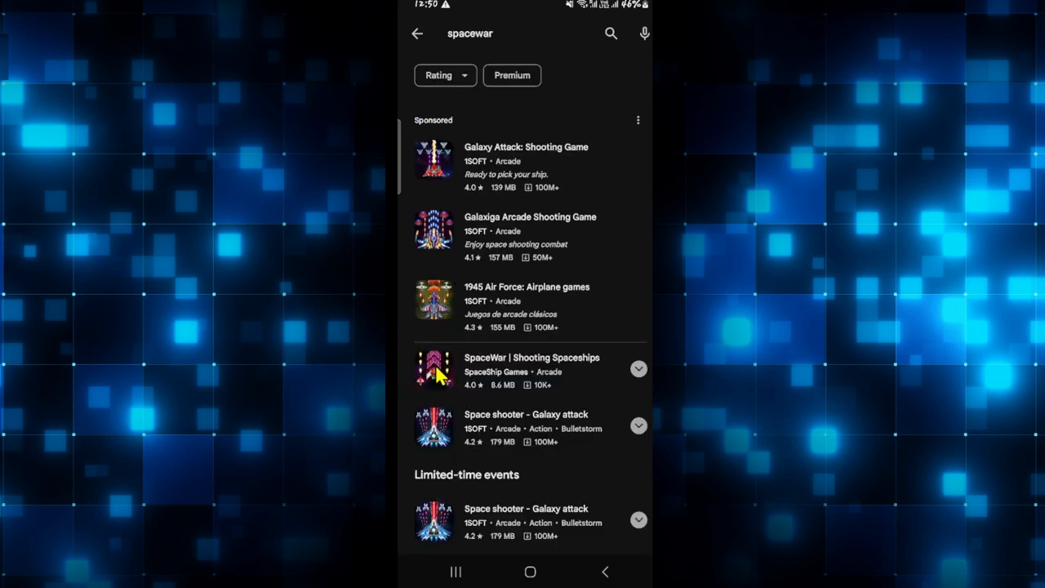
Step: Install SpaceWar | Shooting Spaceships from its game page, leaving the download pending
left_click(526, 364)
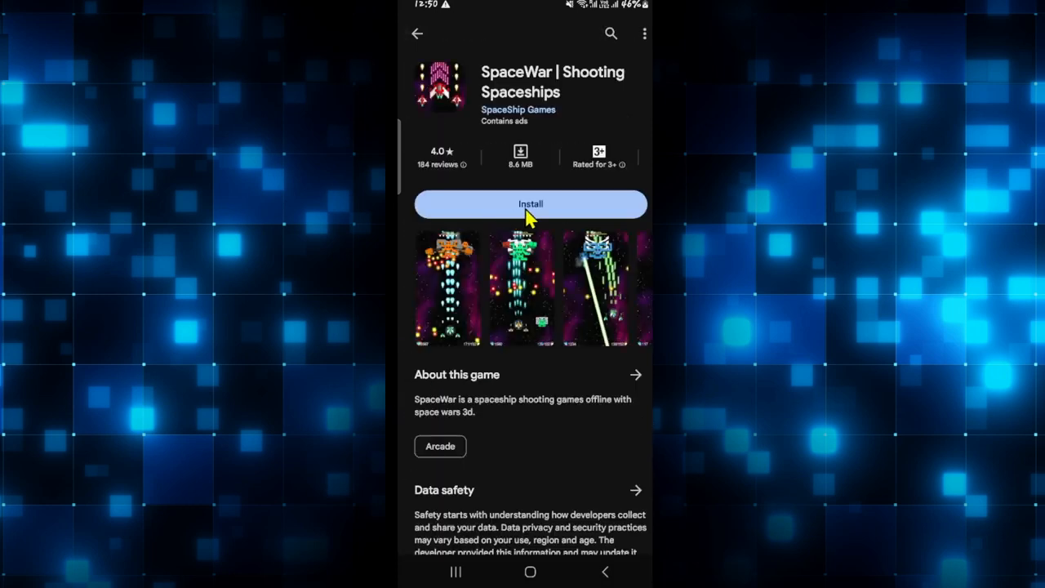
left_click(529, 204)
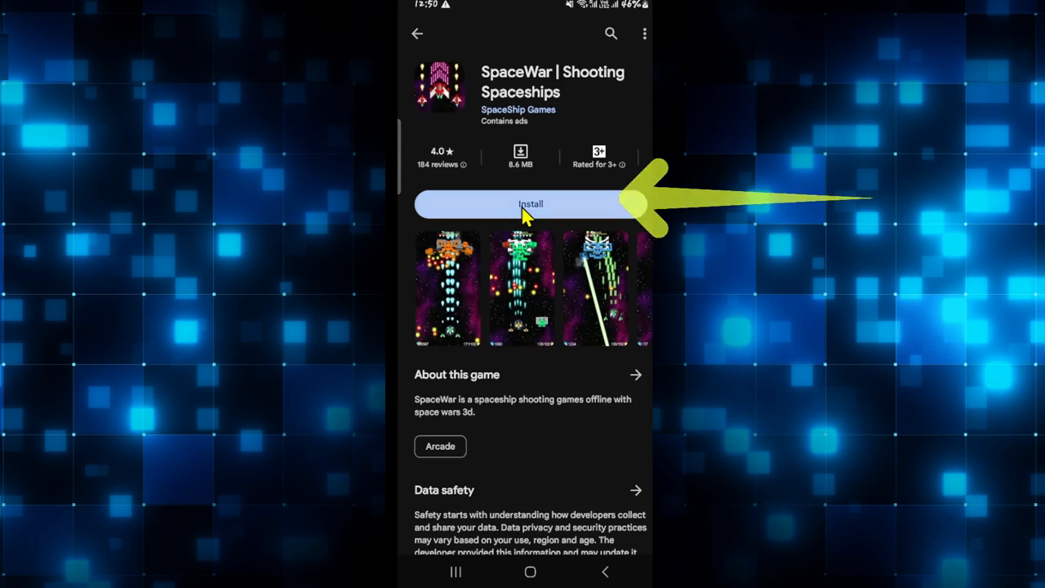
left_click(529, 204)
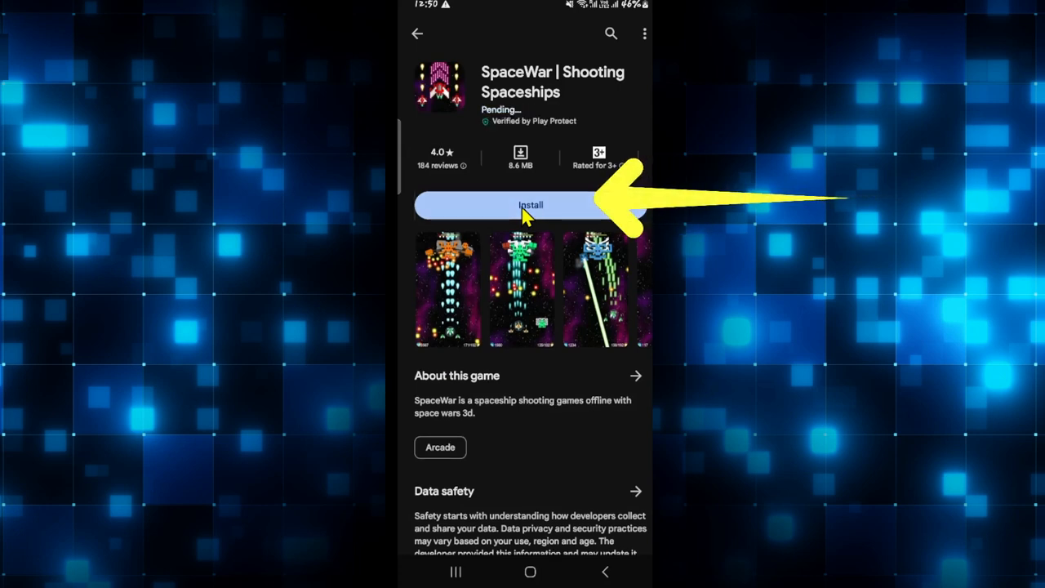
left_click(528, 206)
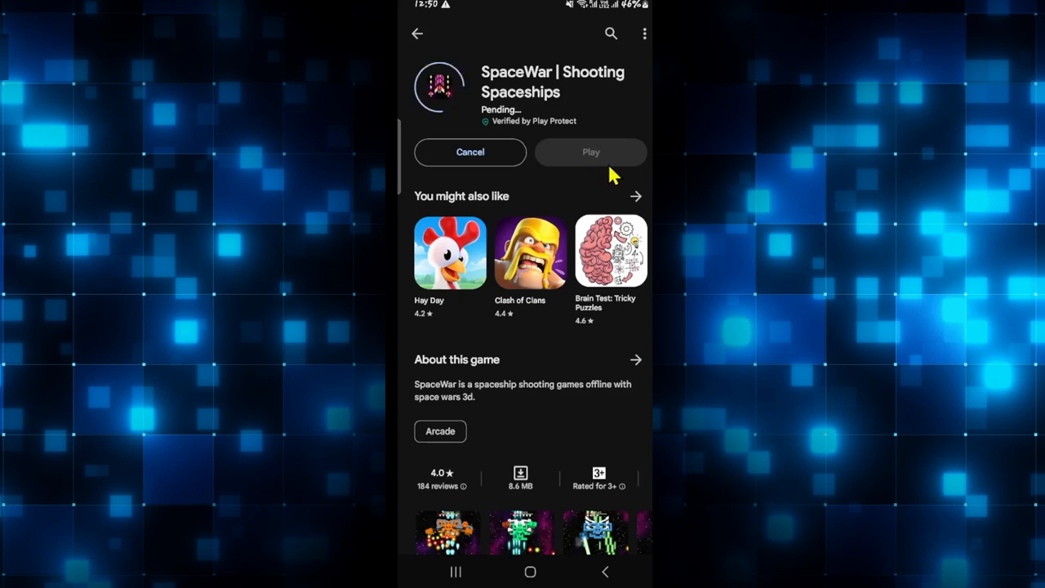
mouse_move(447, 536)
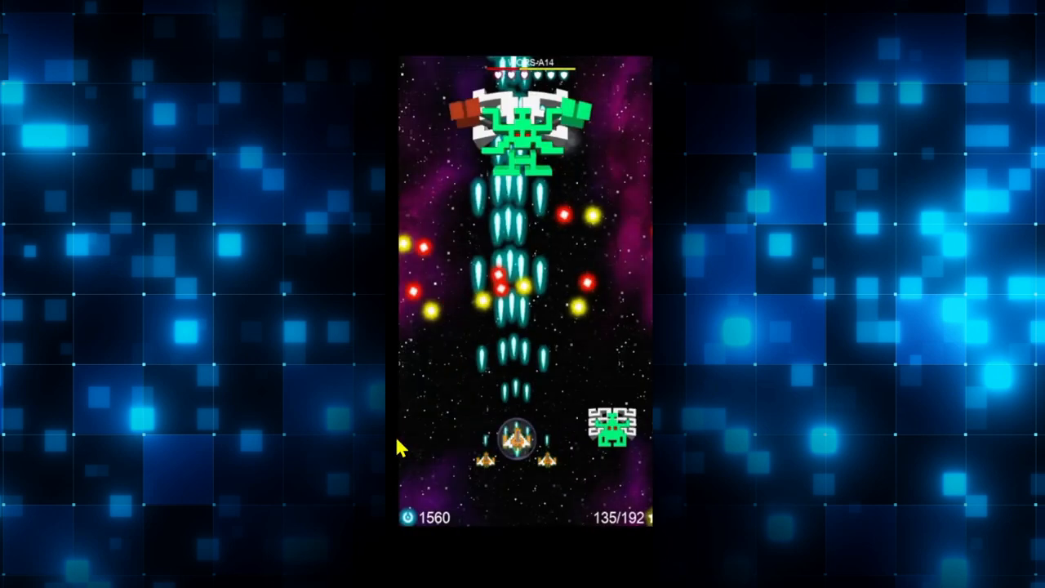
mouse_move(575, 411)
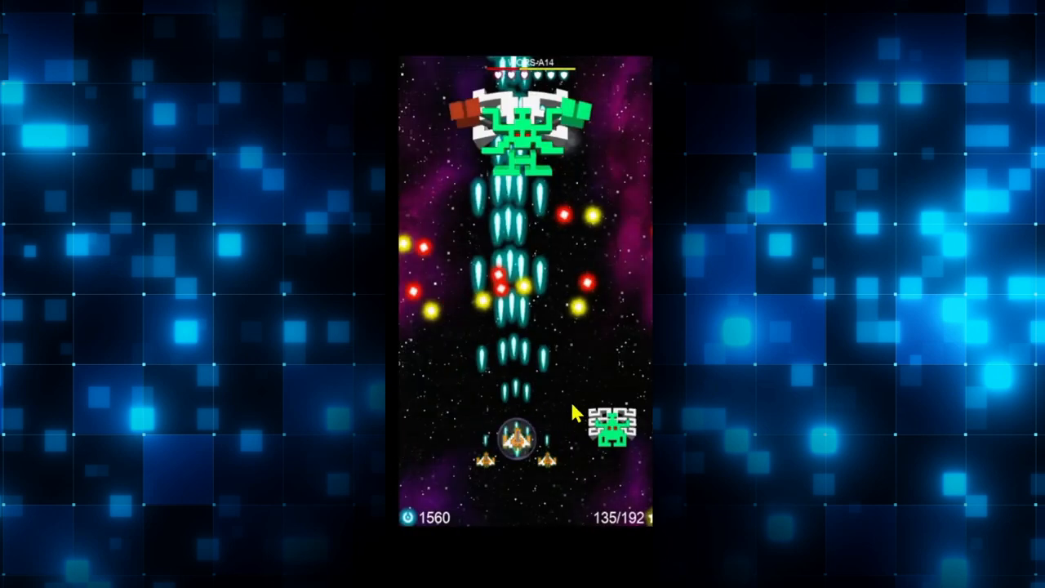
mouse_move(392, 389)
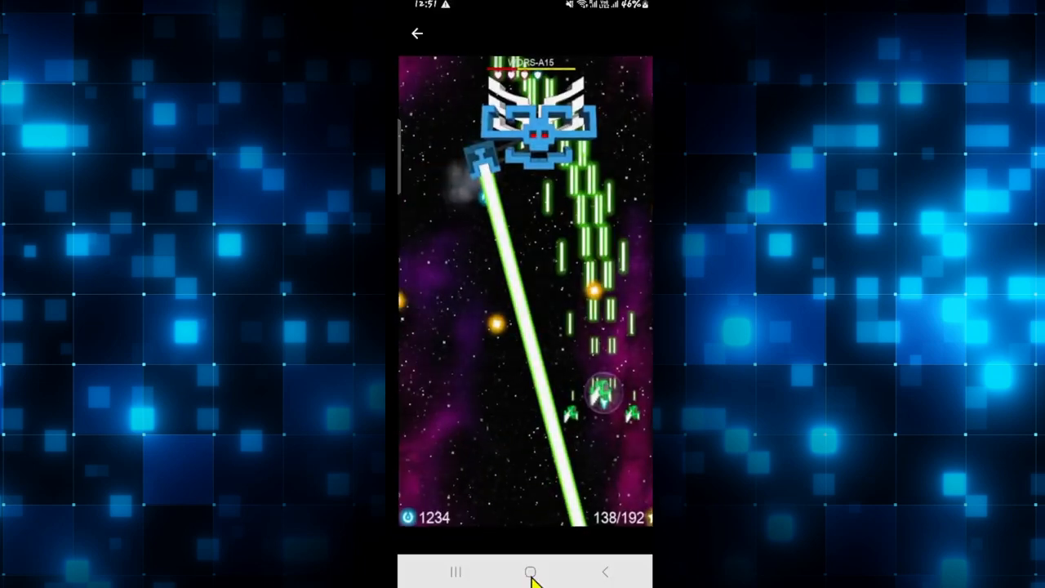
Step: Leave the SpaceWar battle and return to the Android home screen
left_click(529, 571)
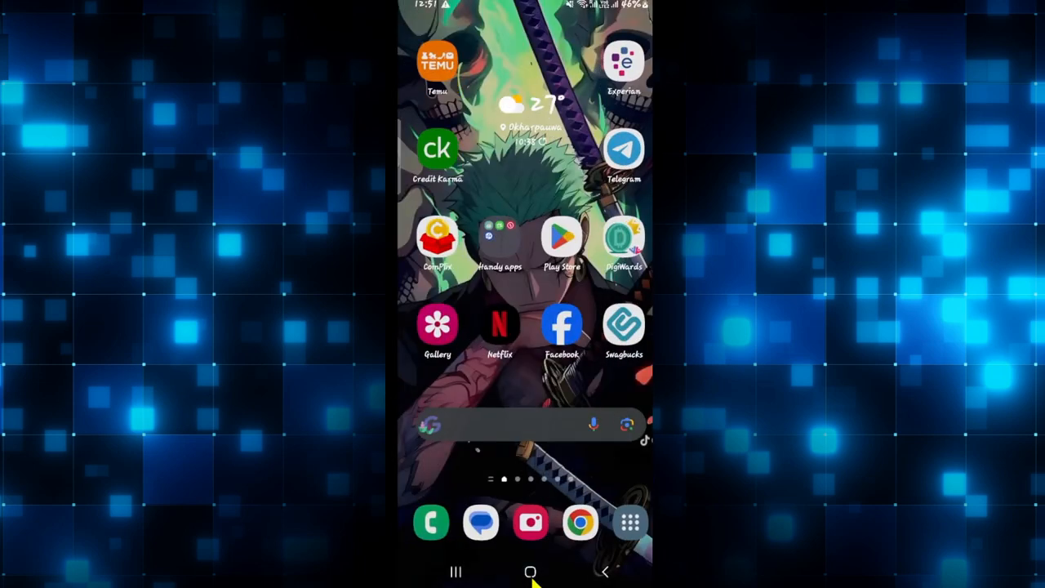